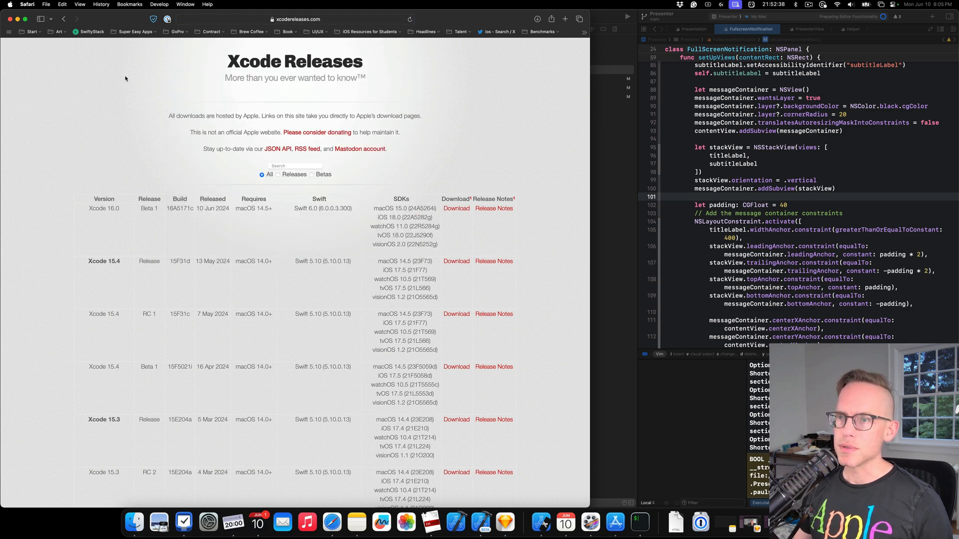
pyautogui.moveTo(225, 221)
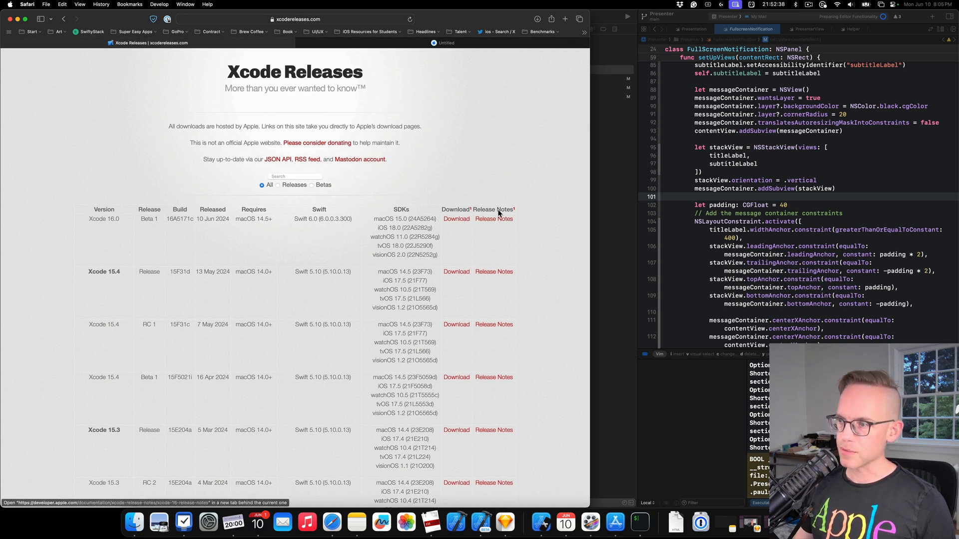
# Step: Highlight the predictive completion requirement: Apple silicon Mac, 16GB unified memory, macOS 15
pyautogui.click(493, 219)
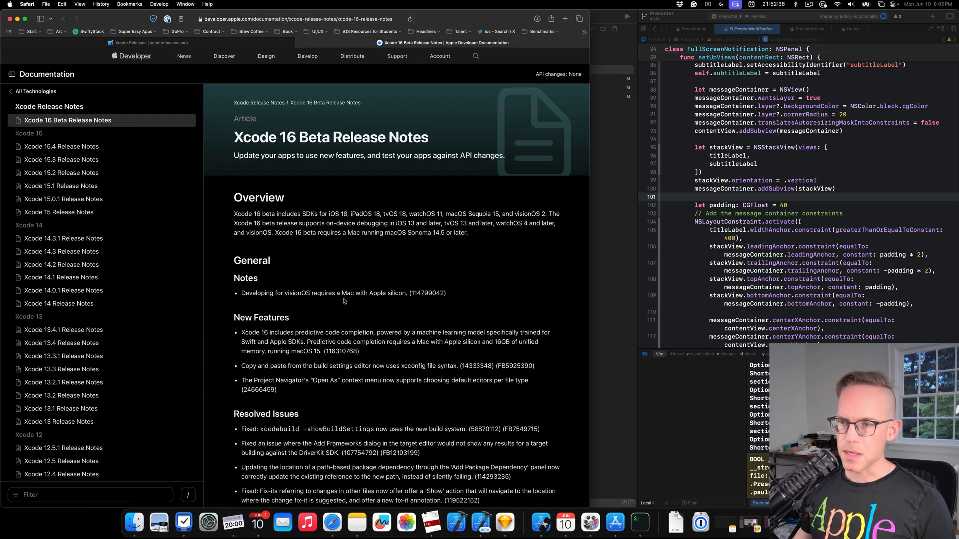
pyautogui.moveTo(435, 269)
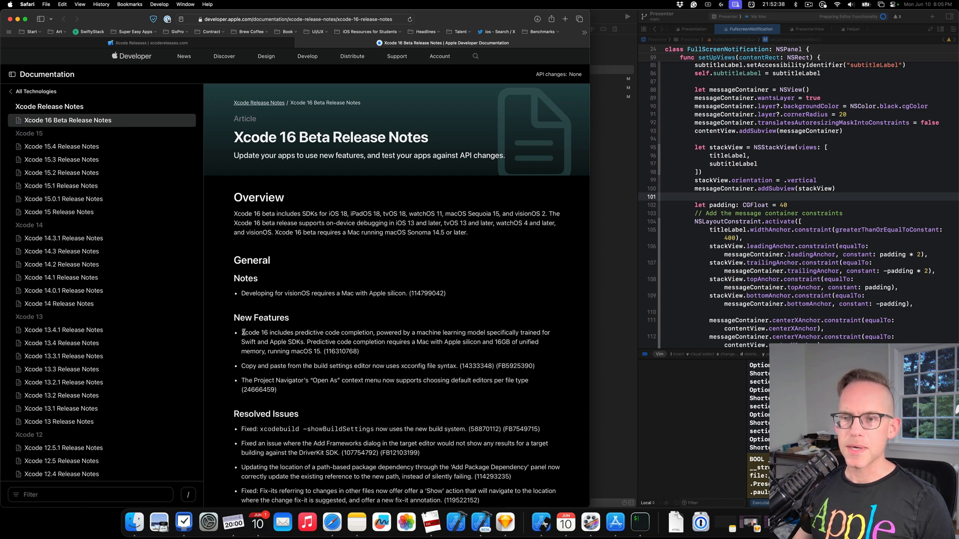
pyautogui.moveTo(242, 332); pyautogui.dragTo(378, 332)
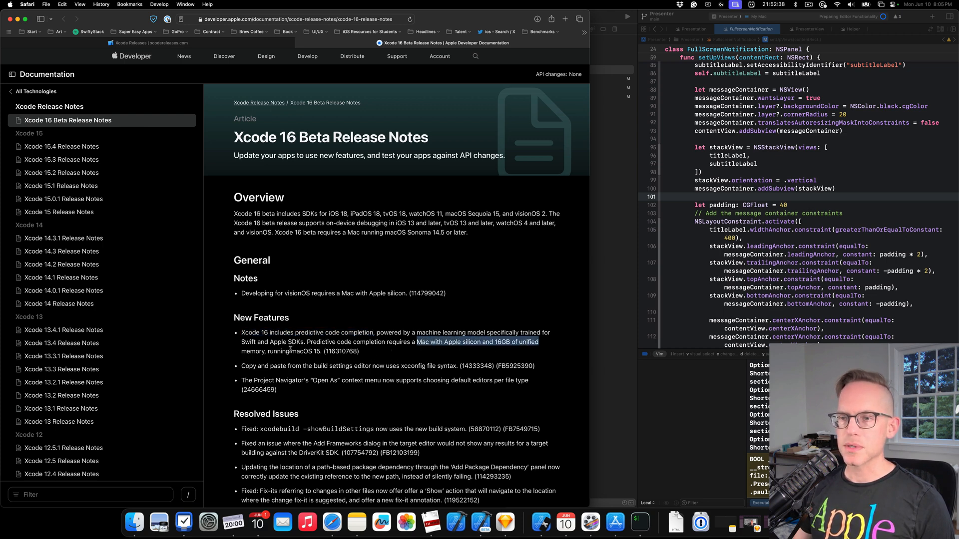
pyautogui.moveTo(416, 342); pyautogui.dragTo(321, 351)
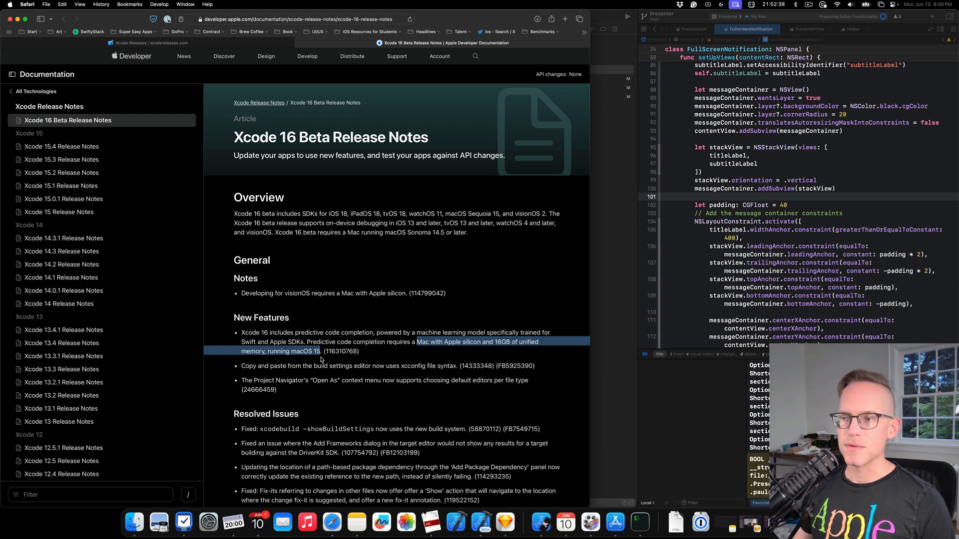
# Step: Check About This Mac for chip and memory, then highlight 'Sequoia' in the notes overview
pyautogui.click(6, 5)
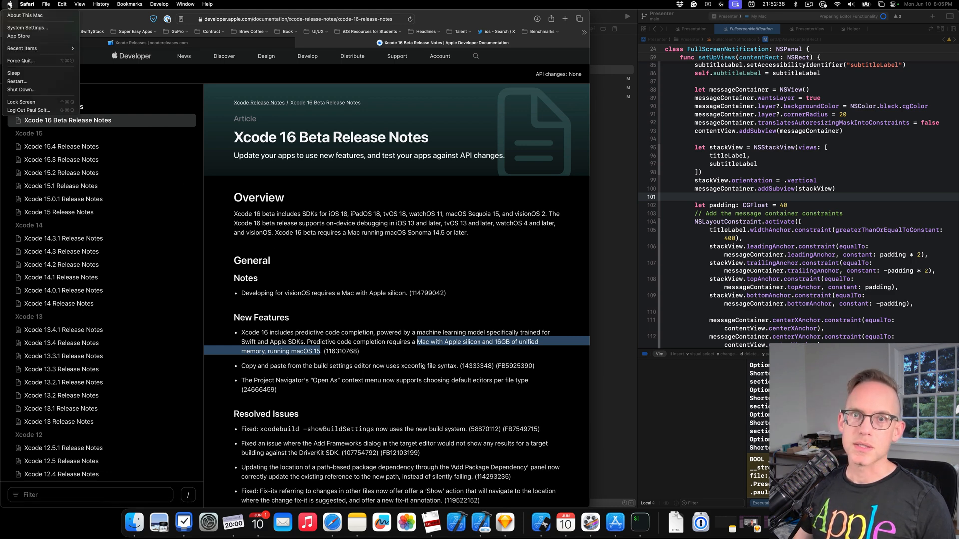
pyautogui.click(23, 16)
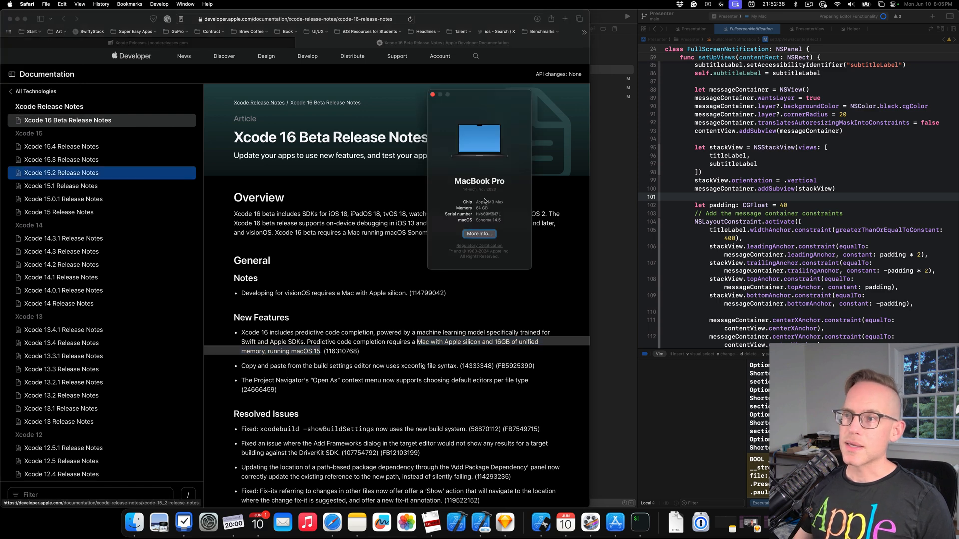
pyautogui.moveTo(496, 226)
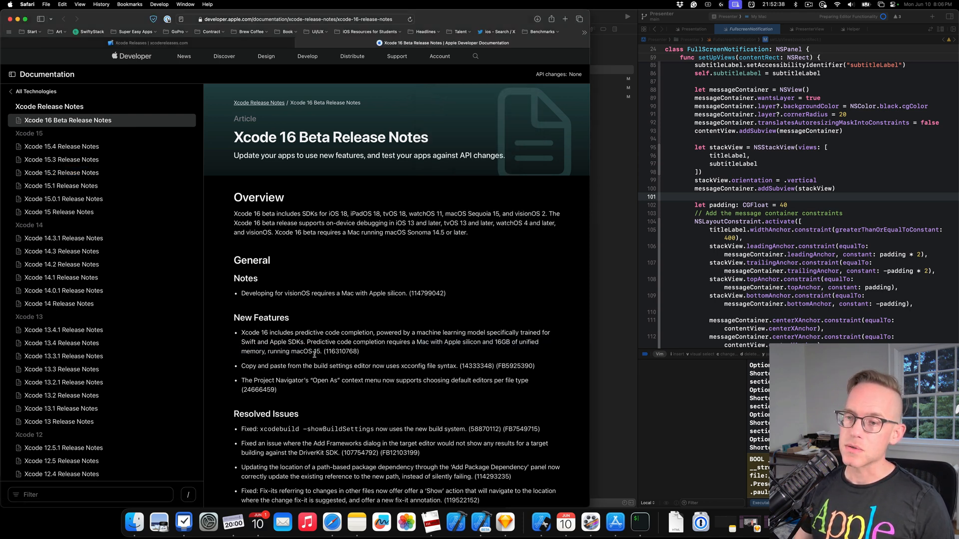
pyautogui.moveTo(321, 326)
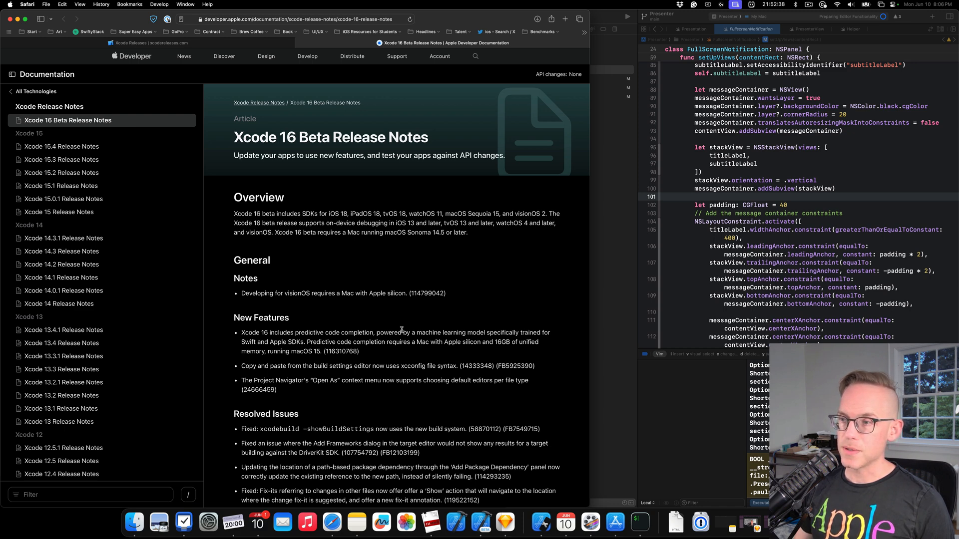
pyautogui.doubleClick(479, 214)
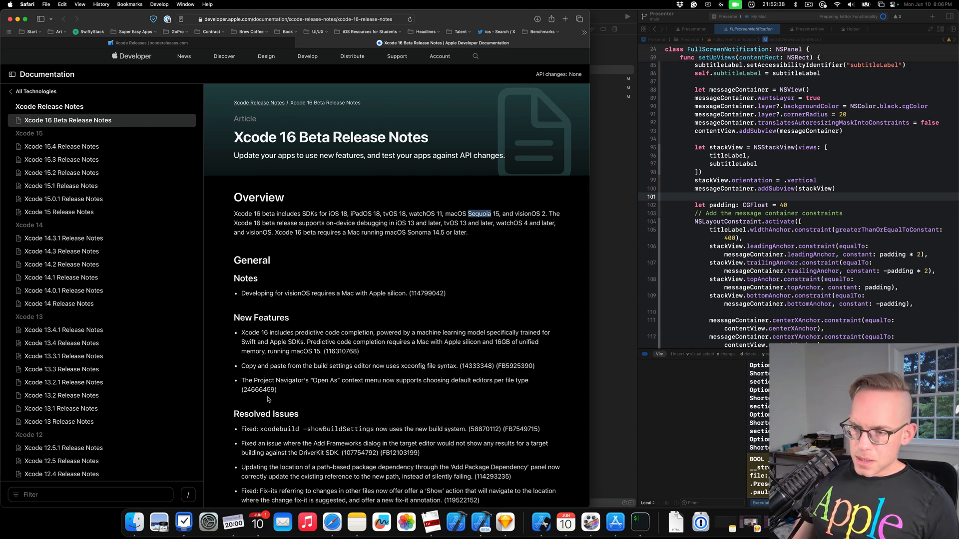
pyautogui.scroll(-3)
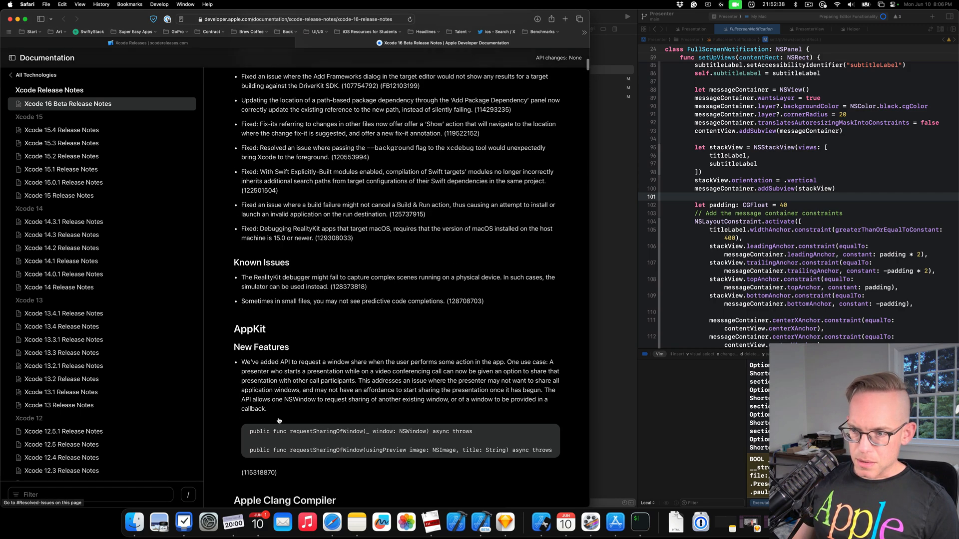
pyautogui.scroll(-3)
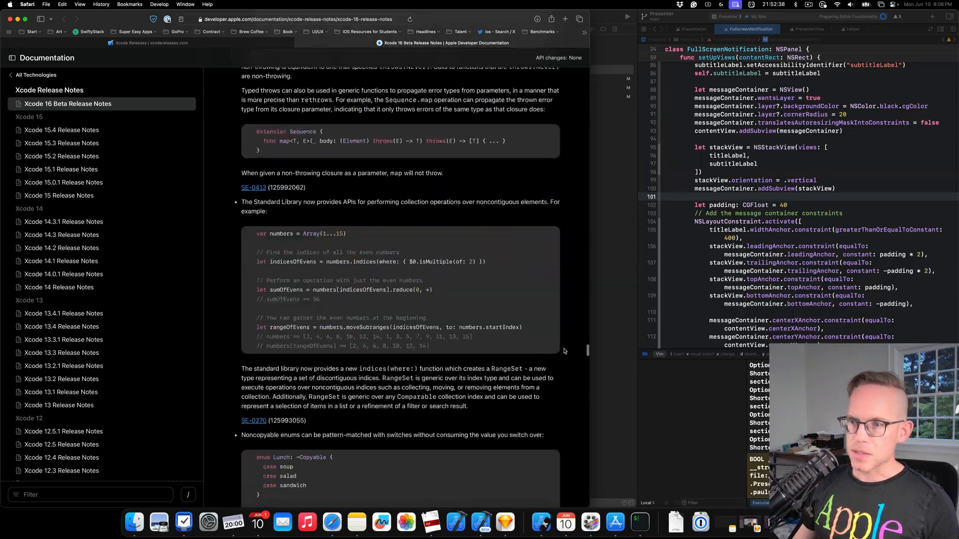
pyautogui.scroll(-3)
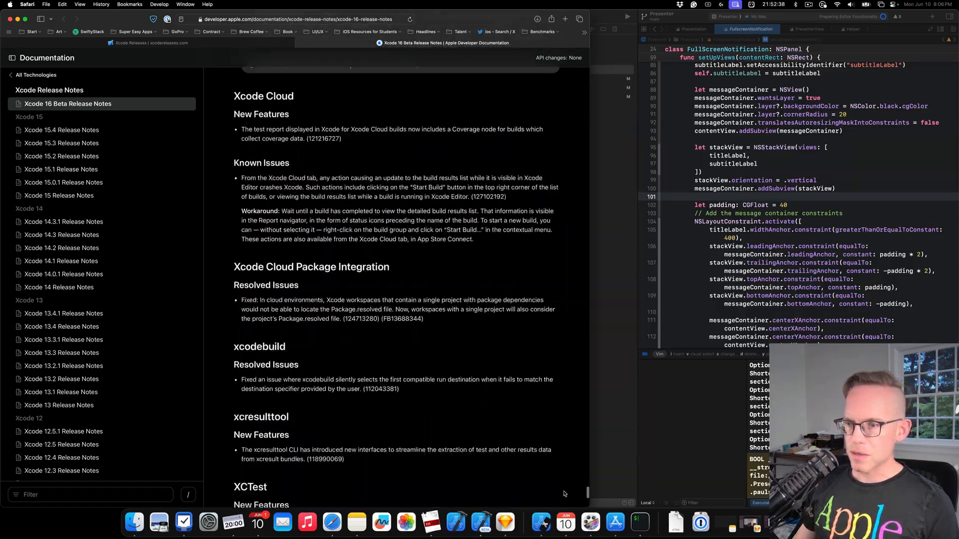
pyautogui.scroll(-3)
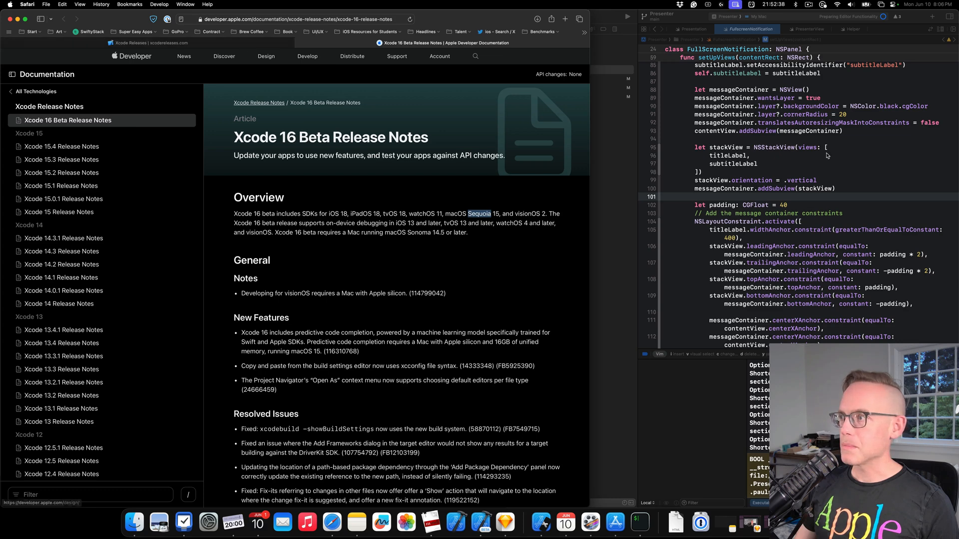
# Step: Confirm Xcode 16.0 beta (16A5171c) via About Xcode, then open the Welcome to Xcode window
pyautogui.click(23, 5)
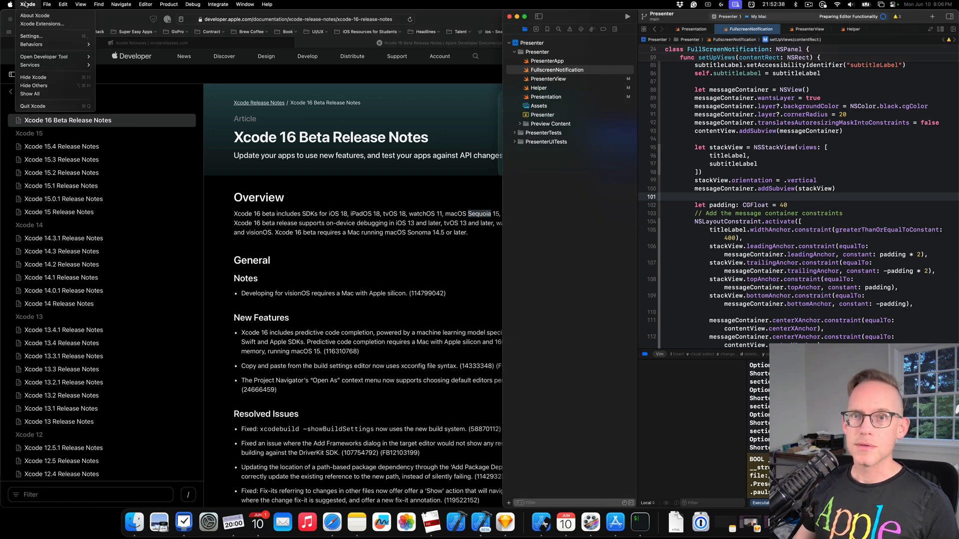
pyautogui.click(35, 16)
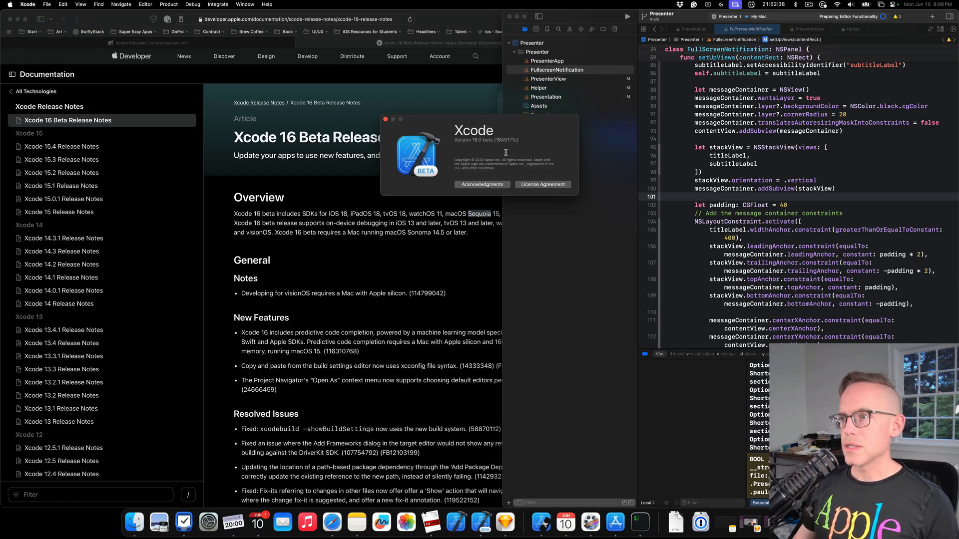
pyautogui.click(267, 4)
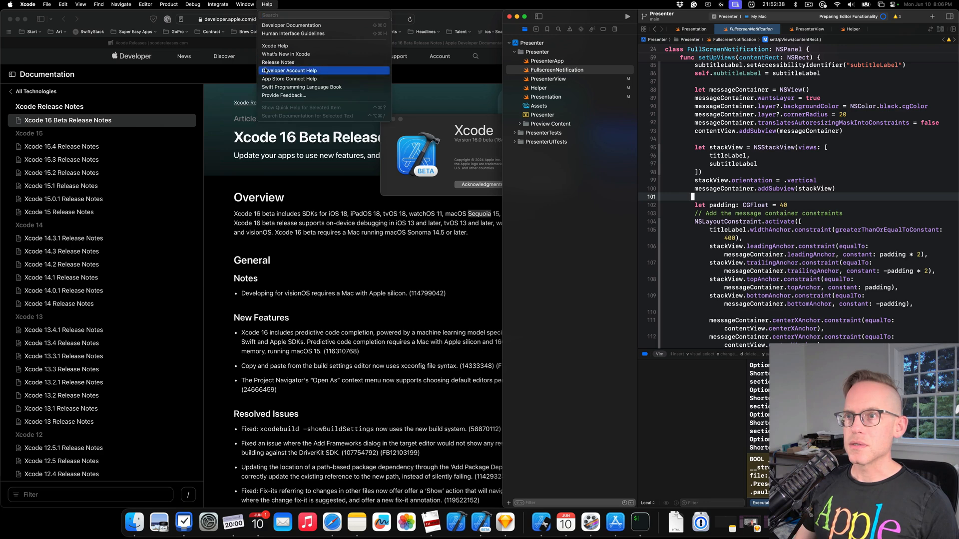
pyautogui.moveTo(274, 46)
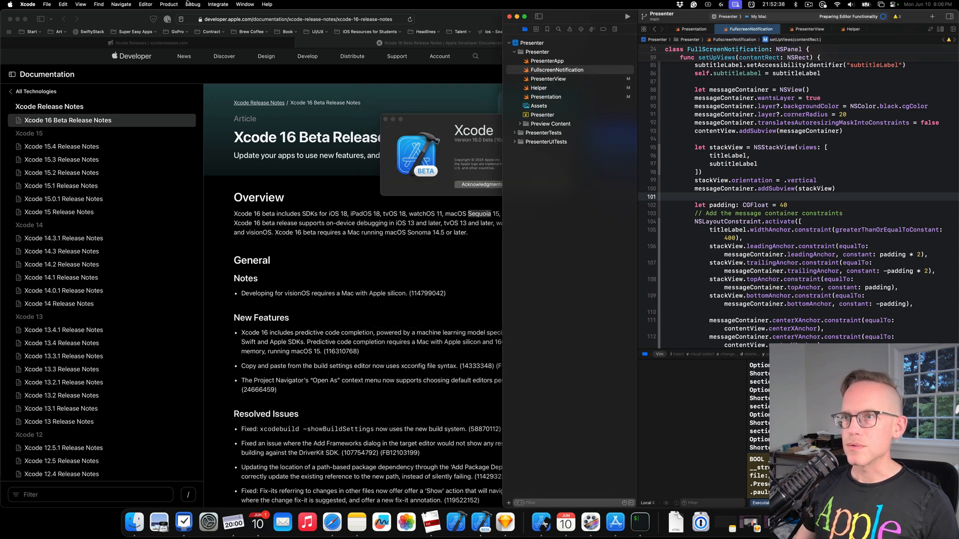
pyautogui.click(245, 4)
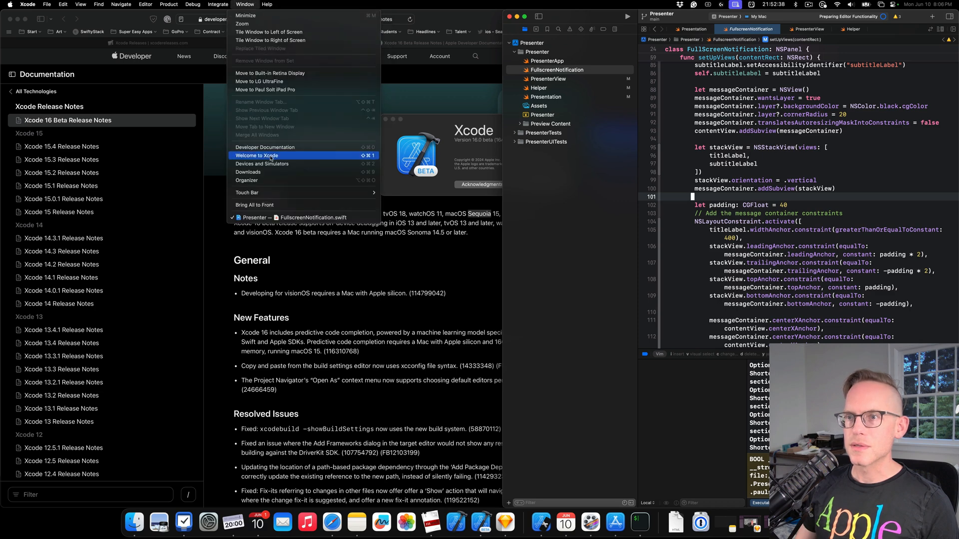
pyautogui.click(257, 156)
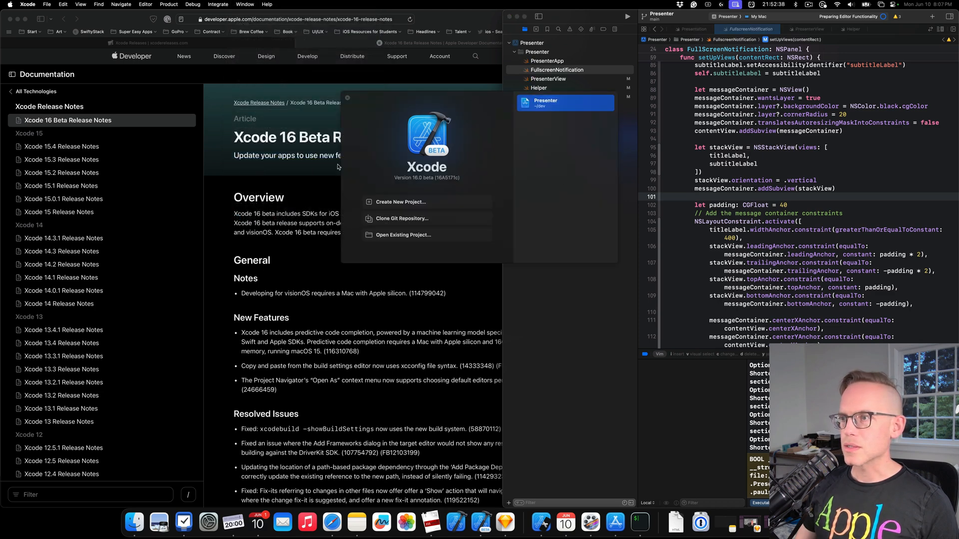
pyautogui.moveTo(446, 152)
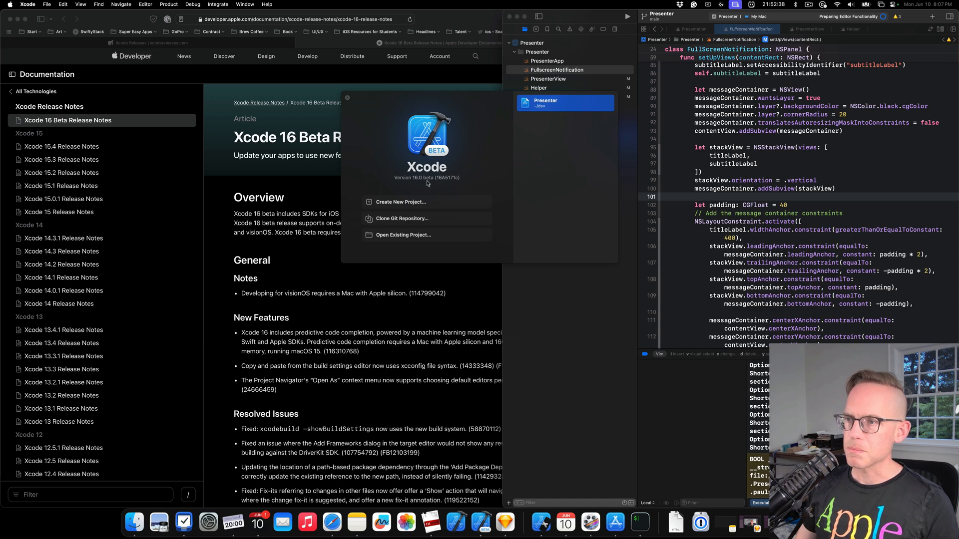
pyautogui.moveTo(369, 342)
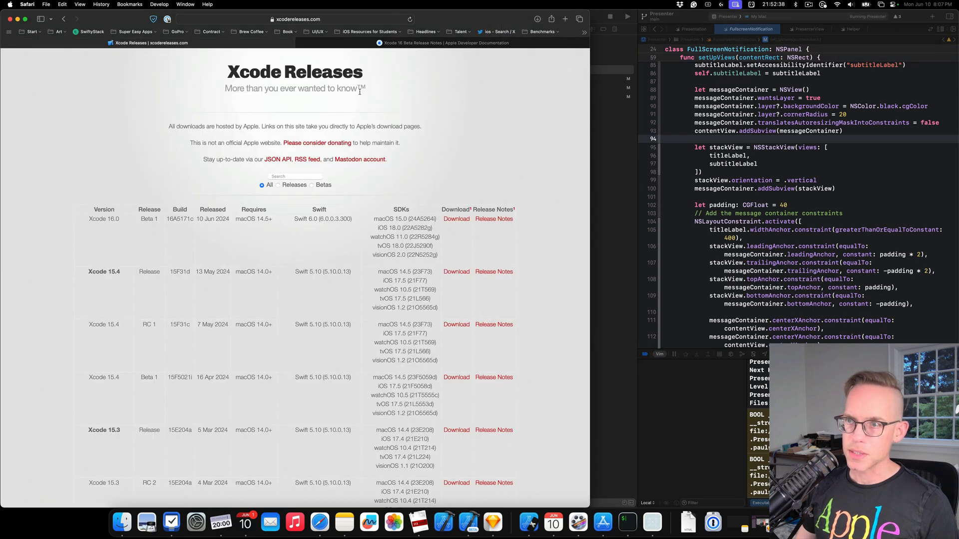
pyautogui.moveTo(171, 522)
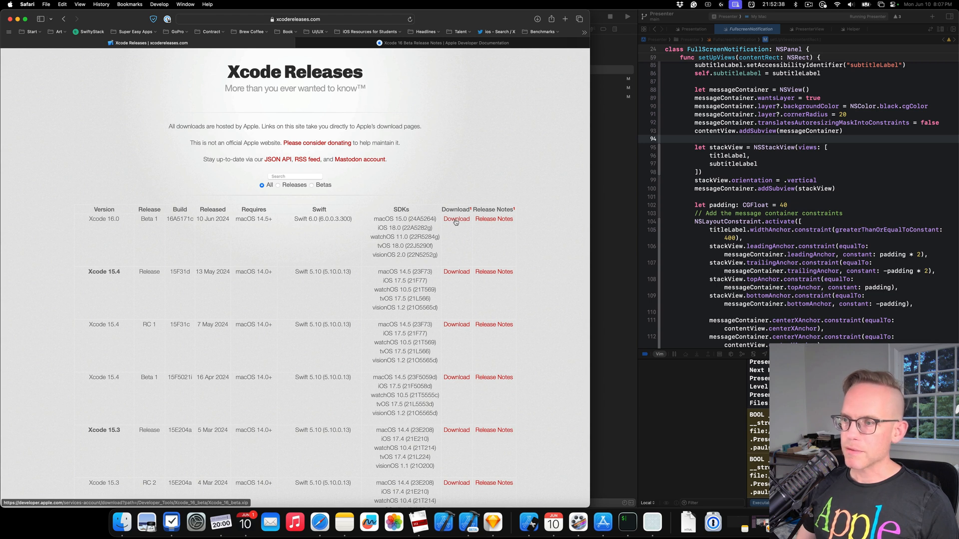
pyautogui.moveTo(223, 511)
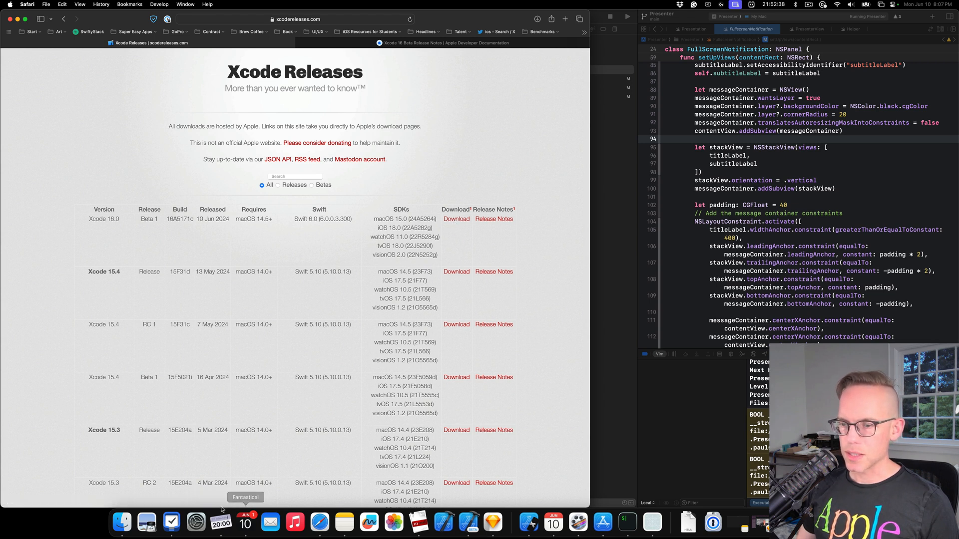
pyautogui.moveTo(79, 515)
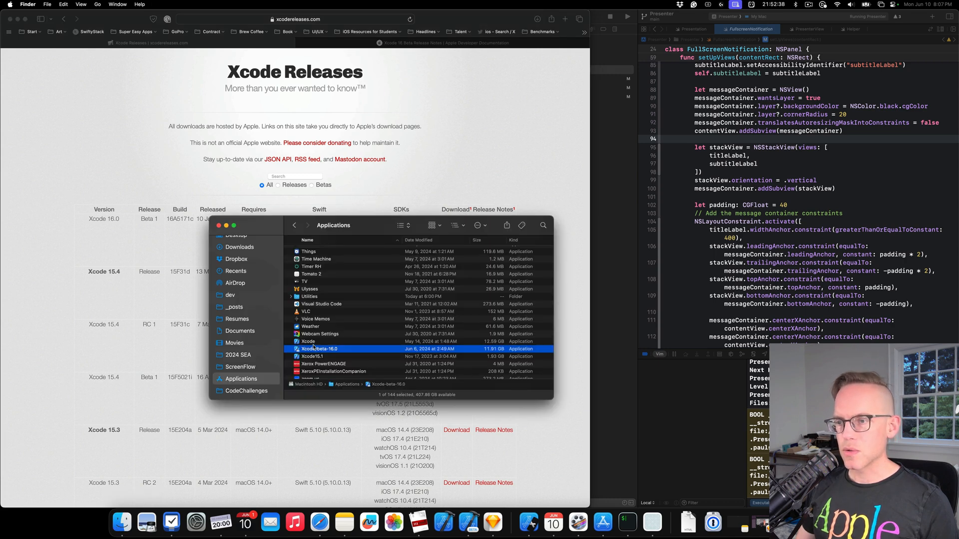
# Step: Compare the Xcode, Xcode-beta-16.0 and Xcode15.1 apps in the Applications list
pyautogui.click(308, 341)
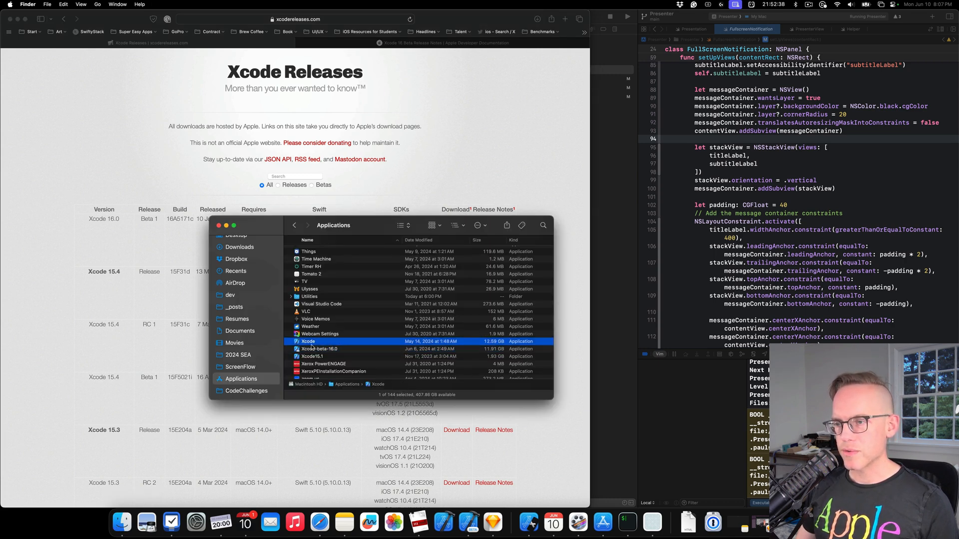
pyautogui.click(319, 349)
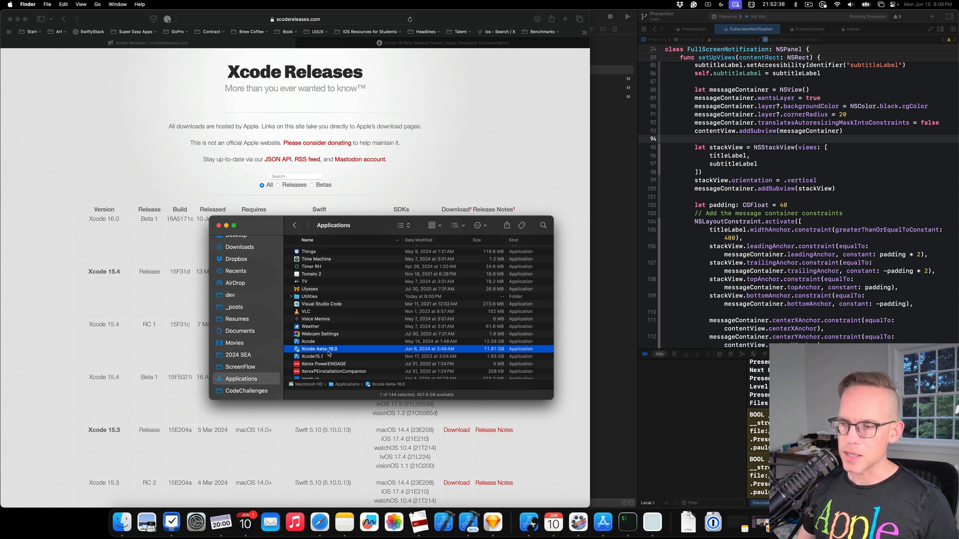
pyautogui.click(312, 356)
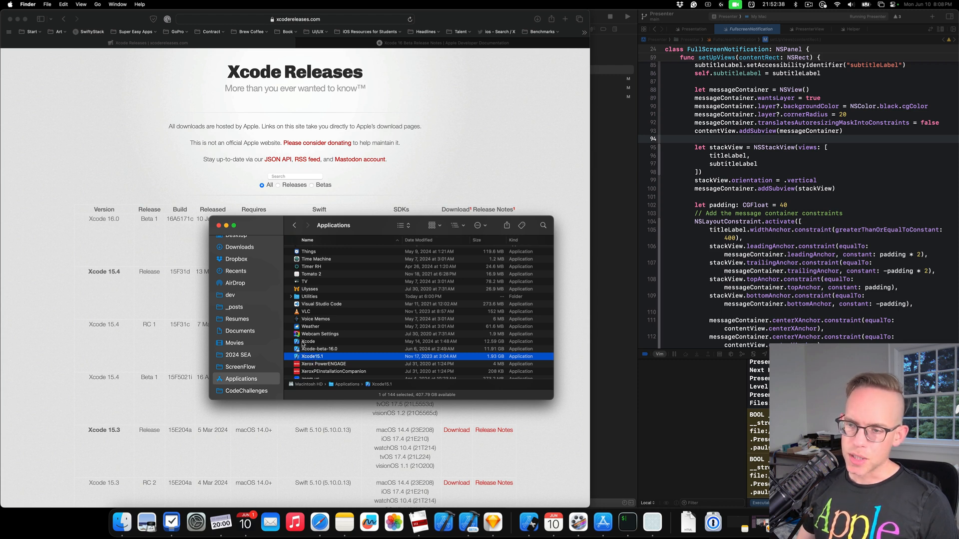
pyautogui.click(319, 348)
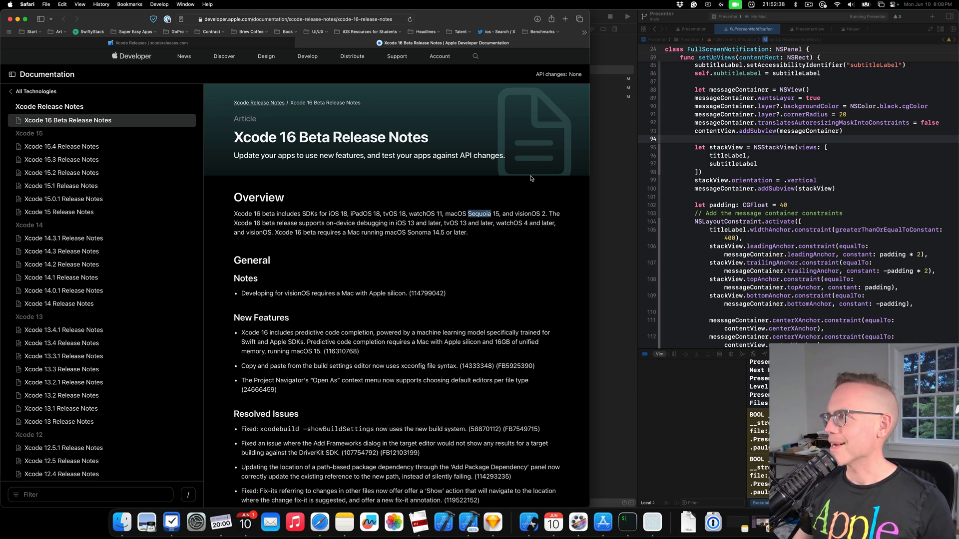
pyautogui.moveTo(457, 240)
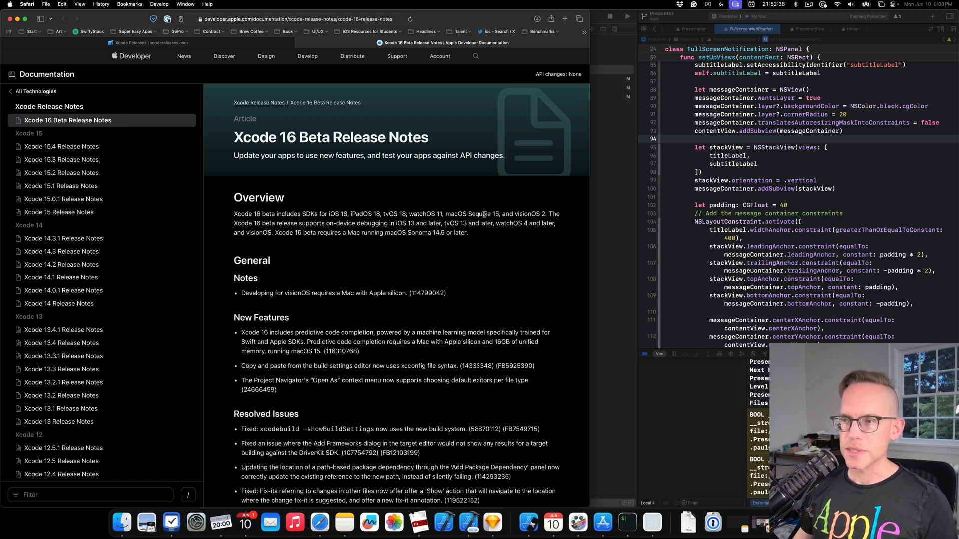
# Step: Highlight 'Sequoia' in the Overview and scroll down to Resolved Issues
pyautogui.doubleClick(479, 214)
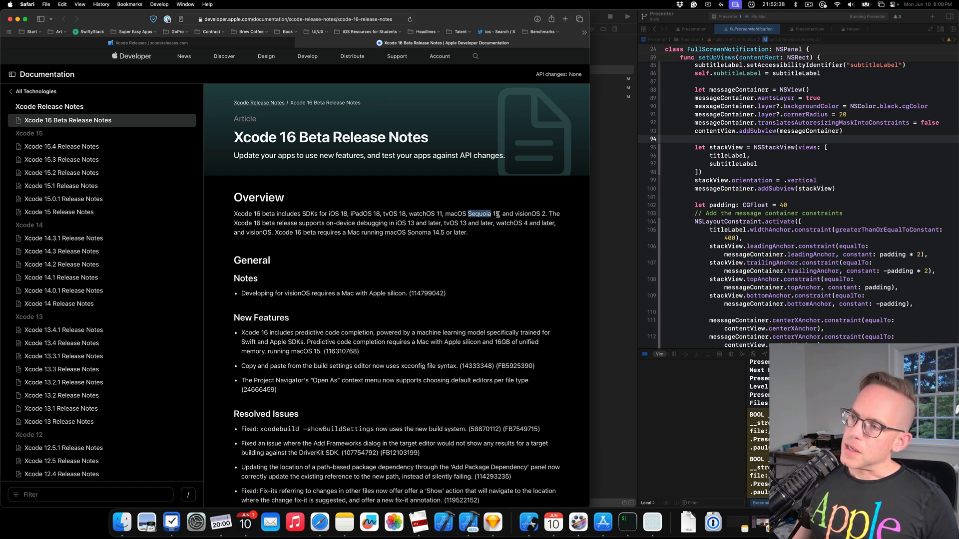
pyautogui.moveTo(225, 47)
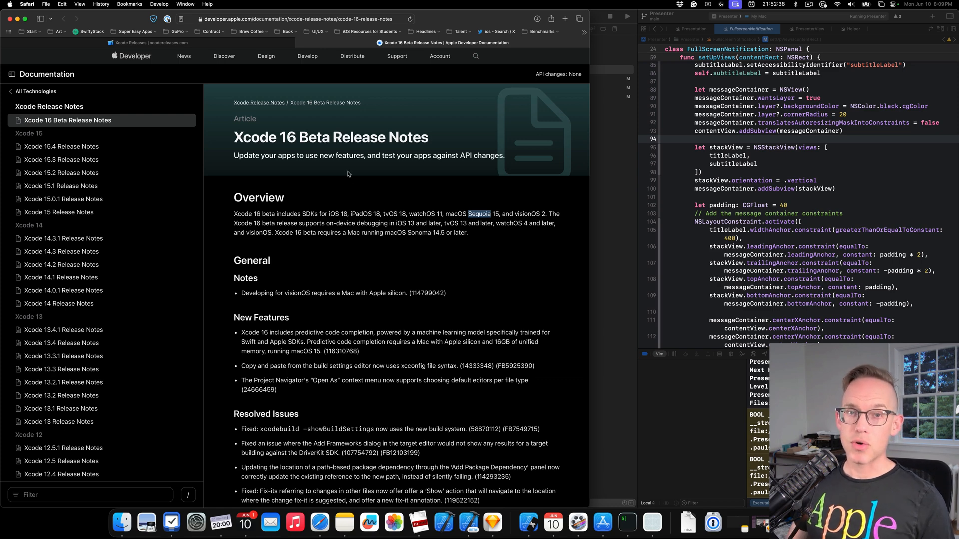
pyautogui.moveTo(511, 133)
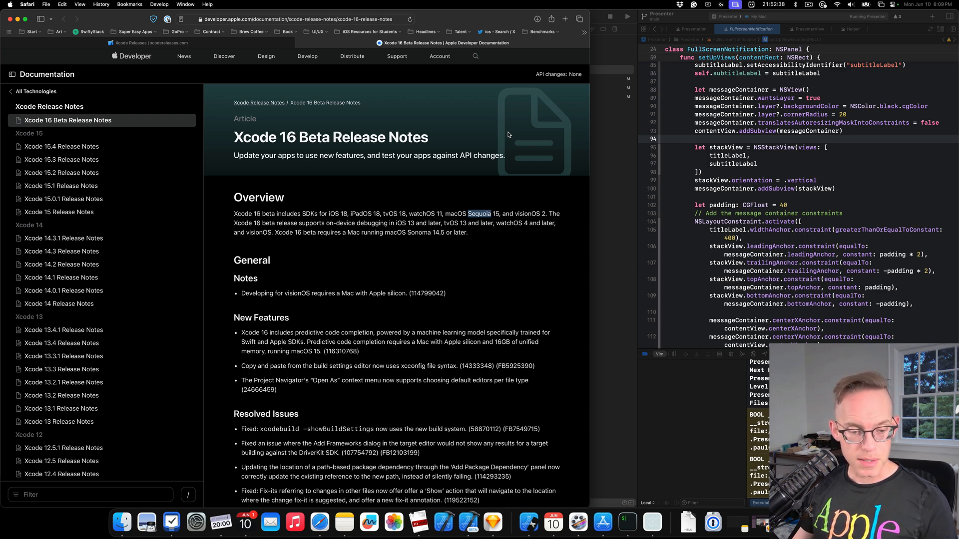
pyautogui.moveTo(504, 125)
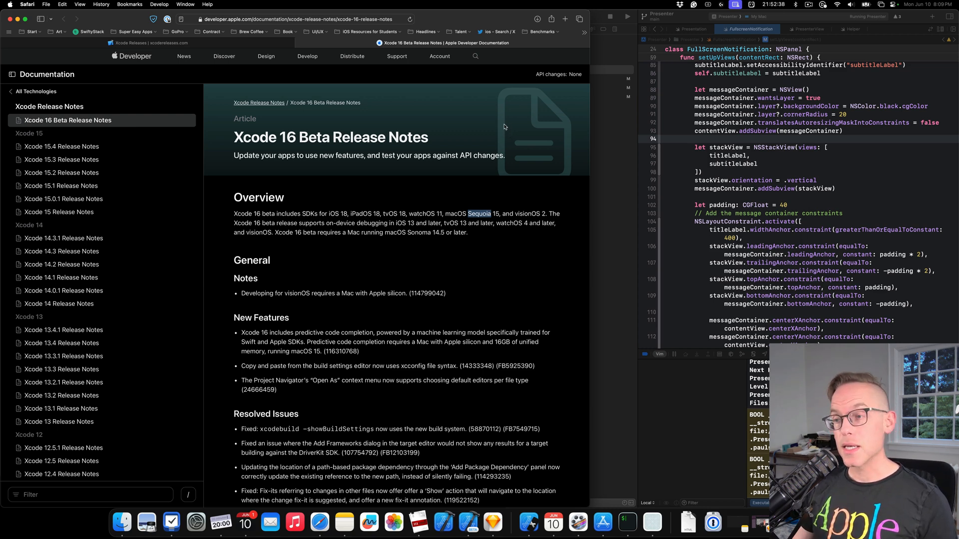
pyautogui.moveTo(438, 304)
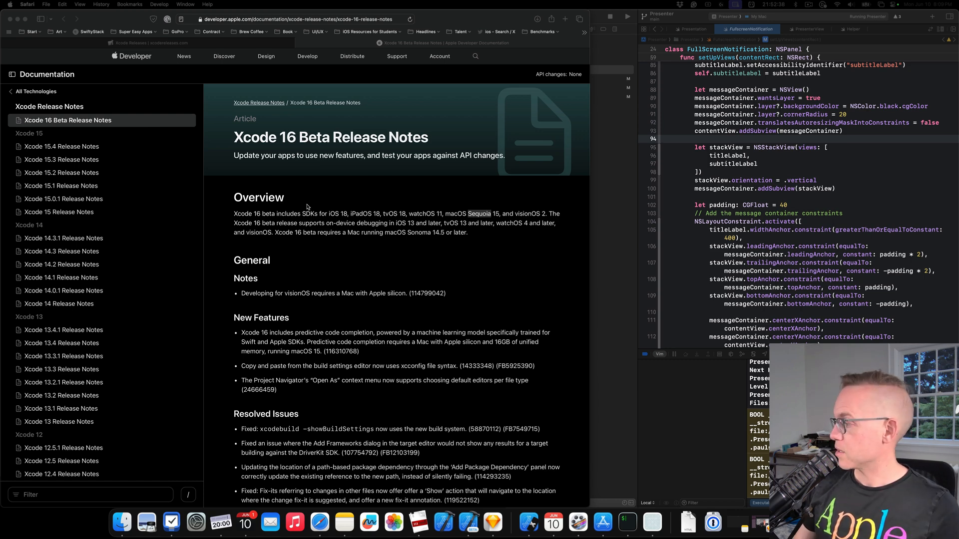
pyautogui.moveTo(298, 208)
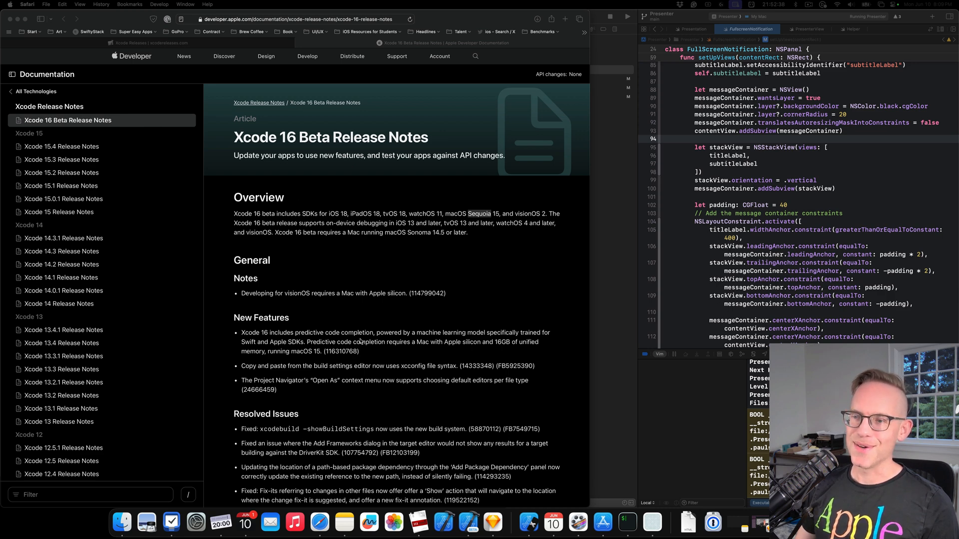
pyautogui.scroll(-3)
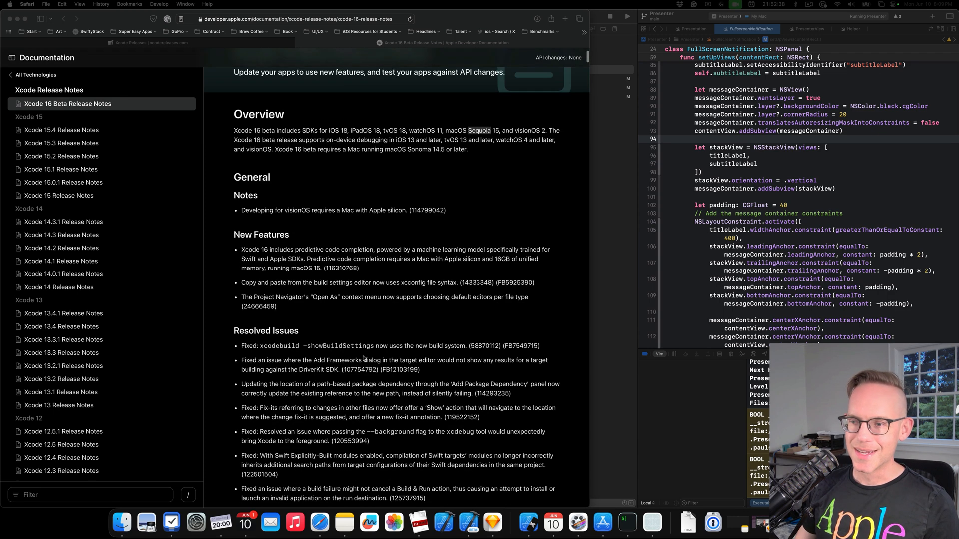